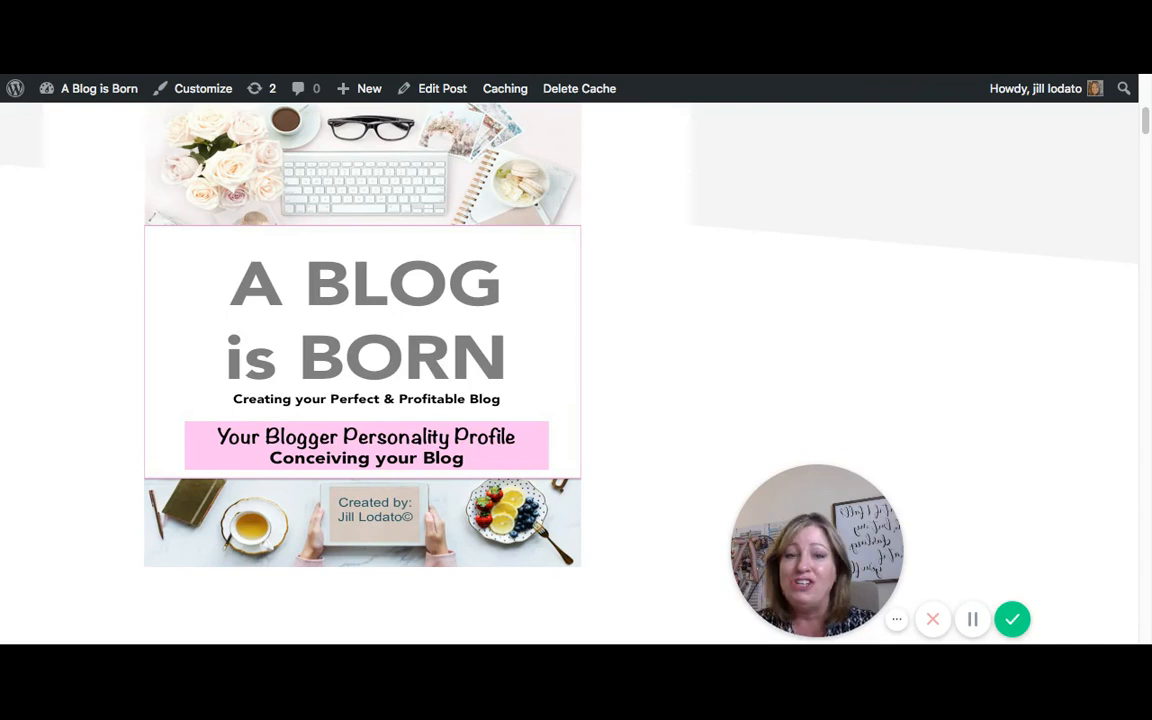
mouse_move(920, 426)
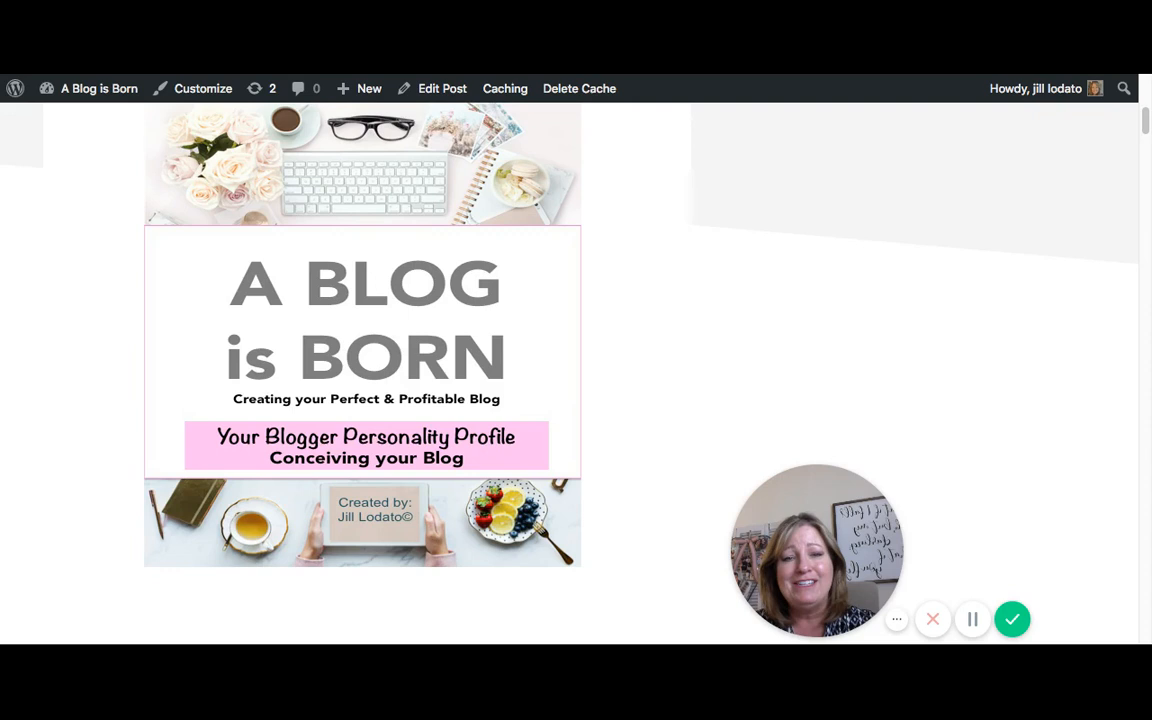
mouse_move(886, 427)
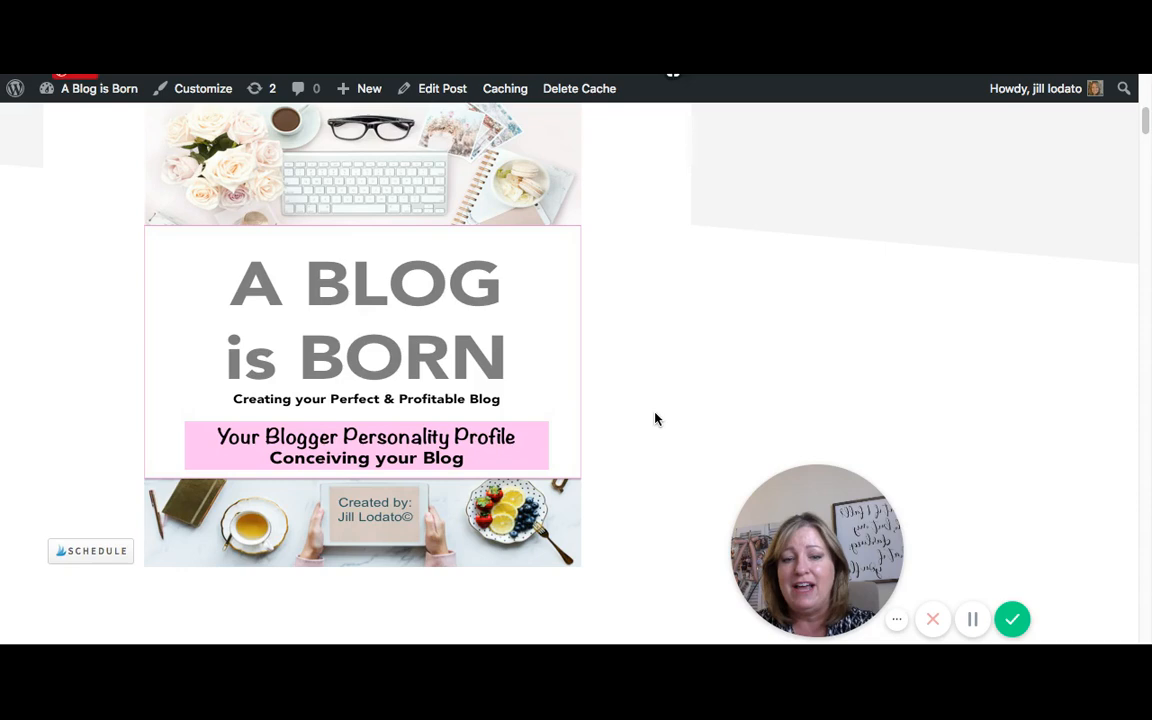
scroll(down, 3)
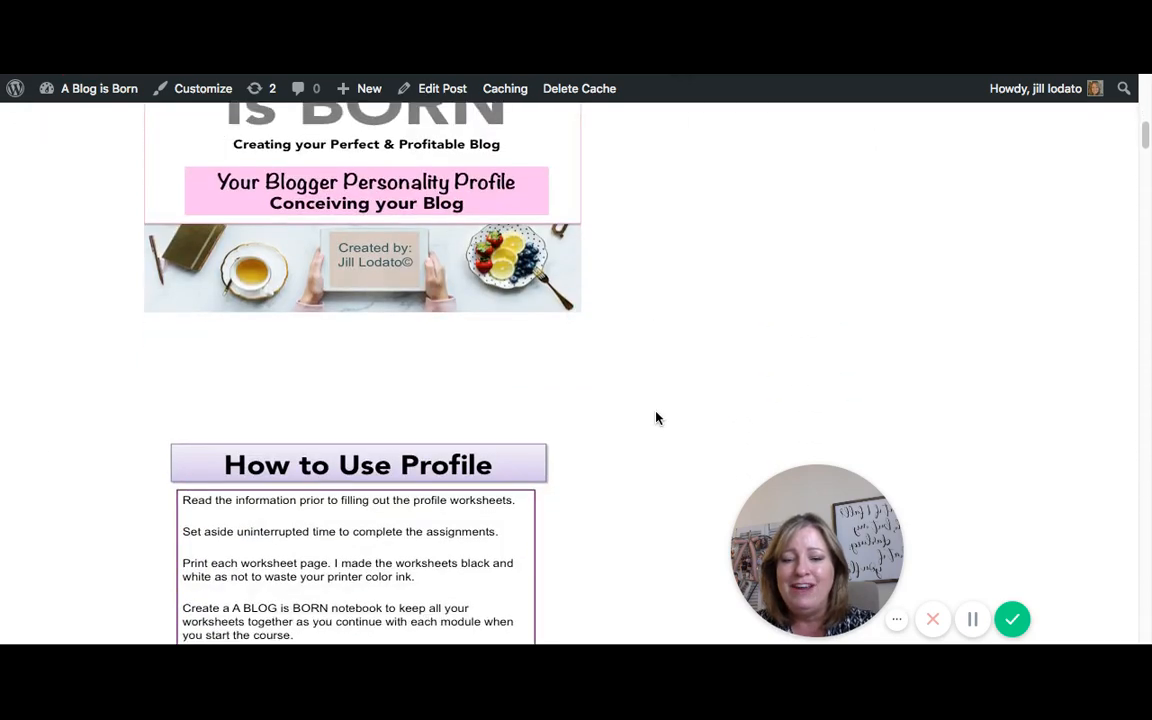
scroll(down, 3)
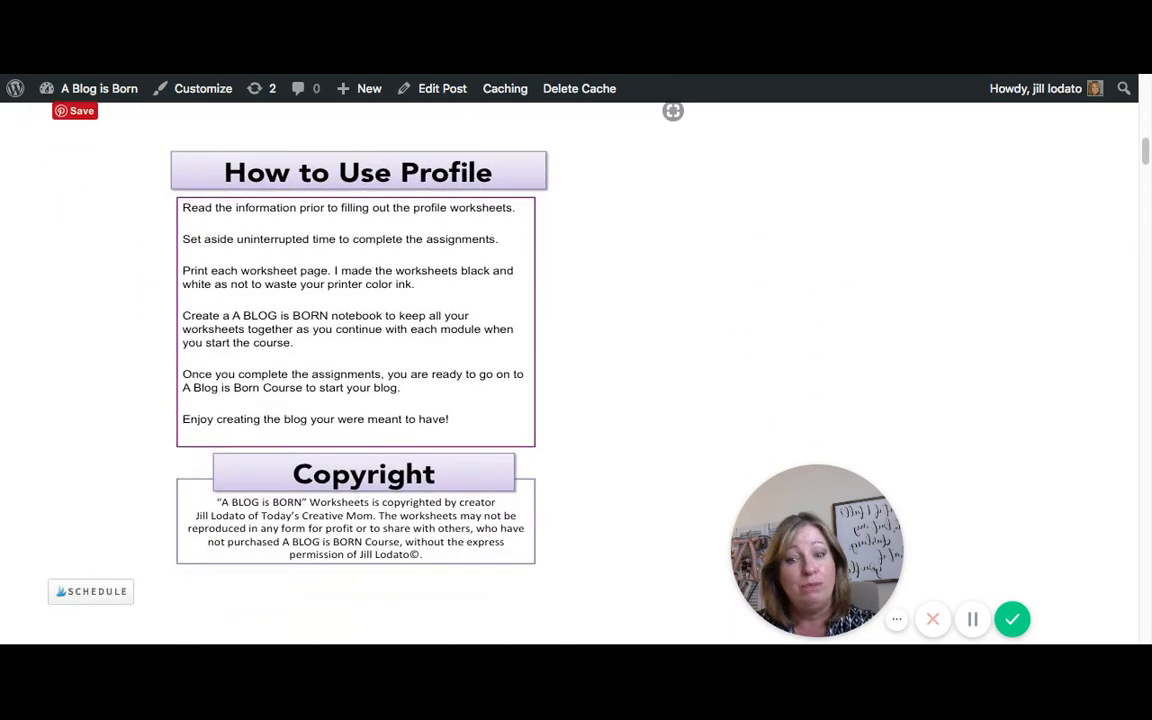
scroll(down, 3)
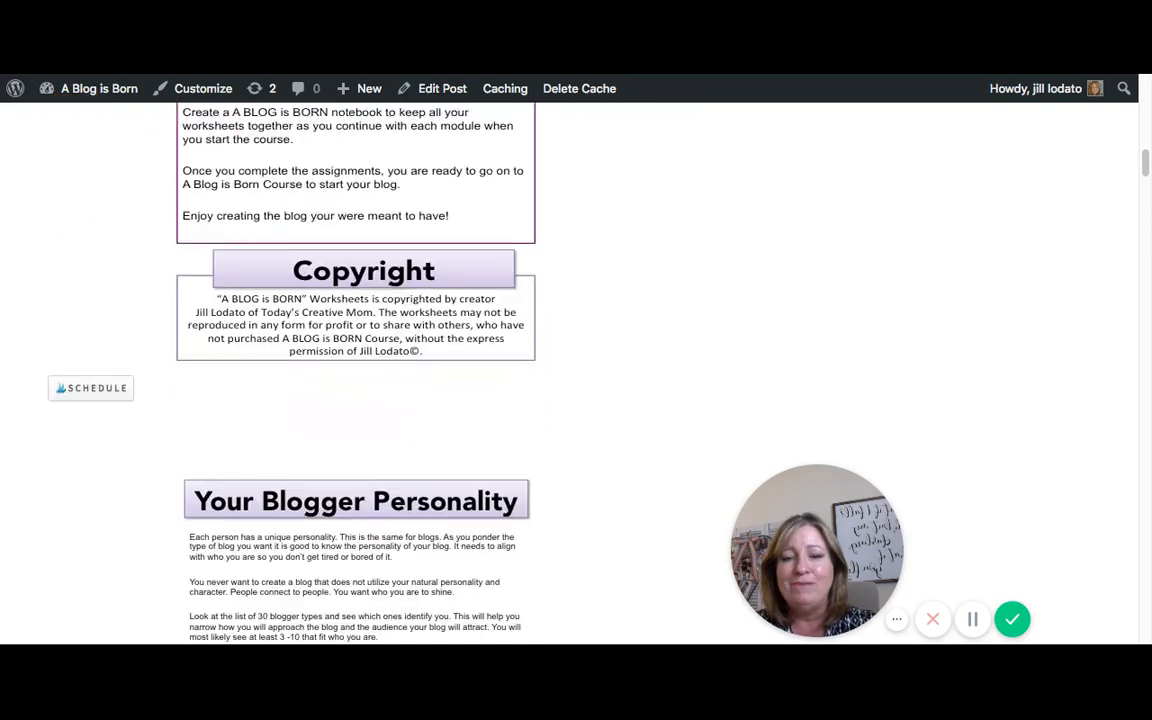
scroll(down, 3)
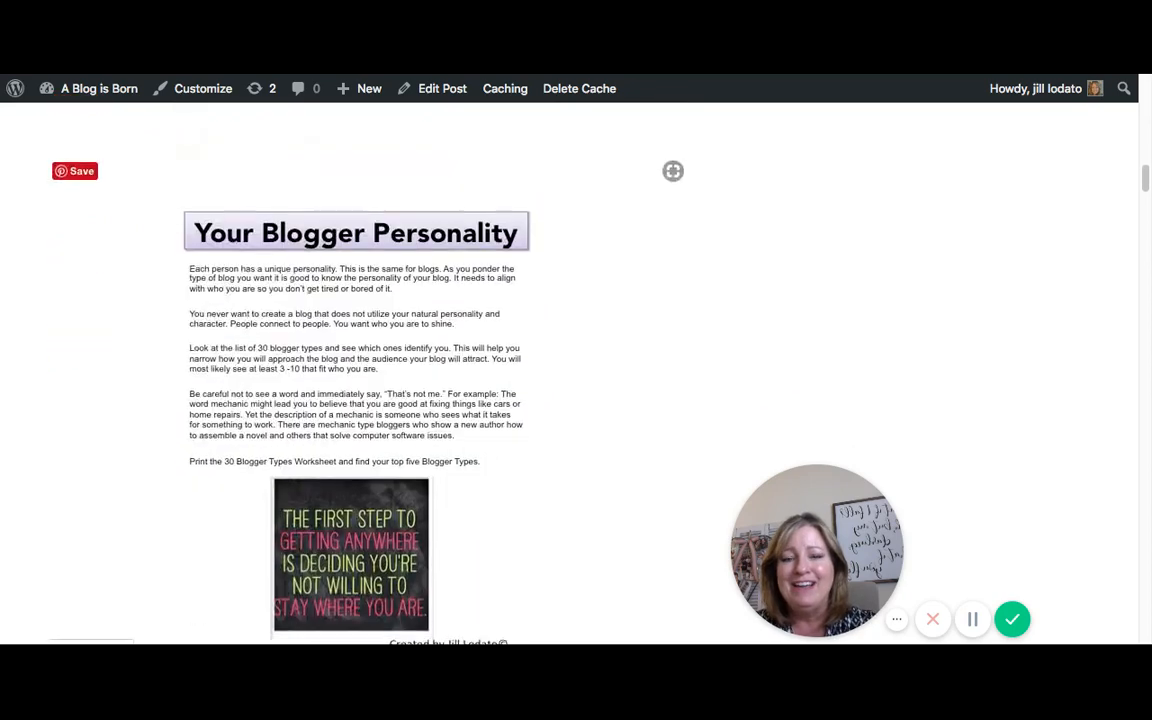
scroll(down, 3)
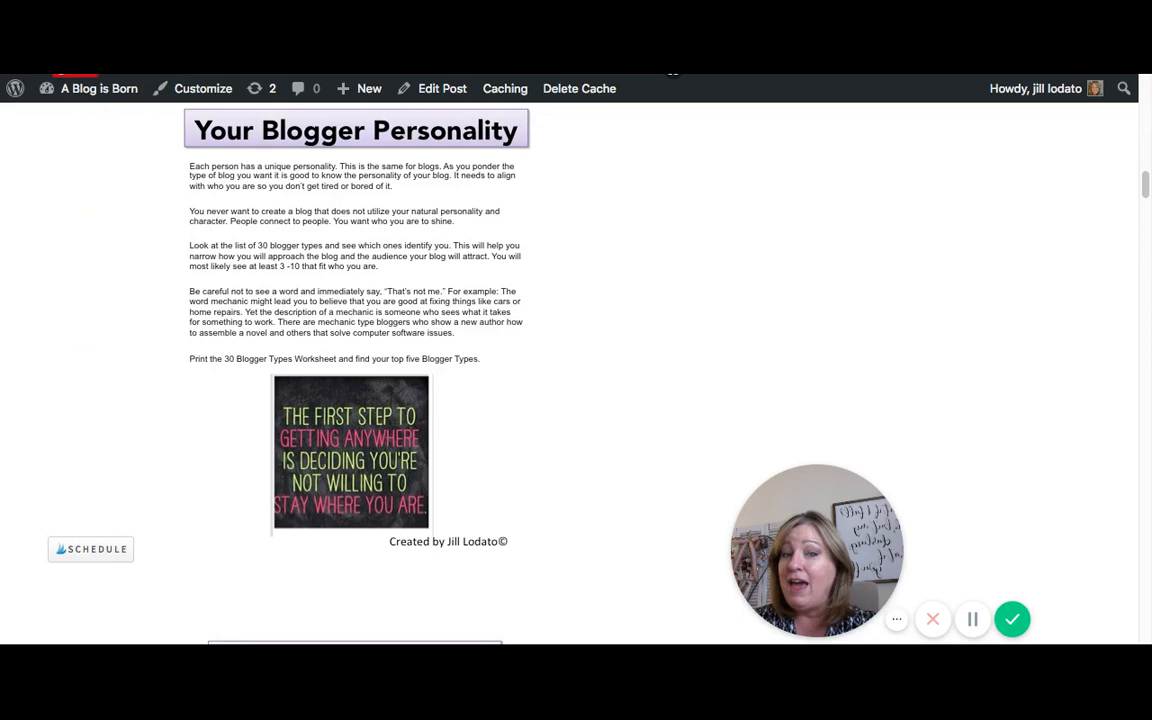
scroll(down, 3)
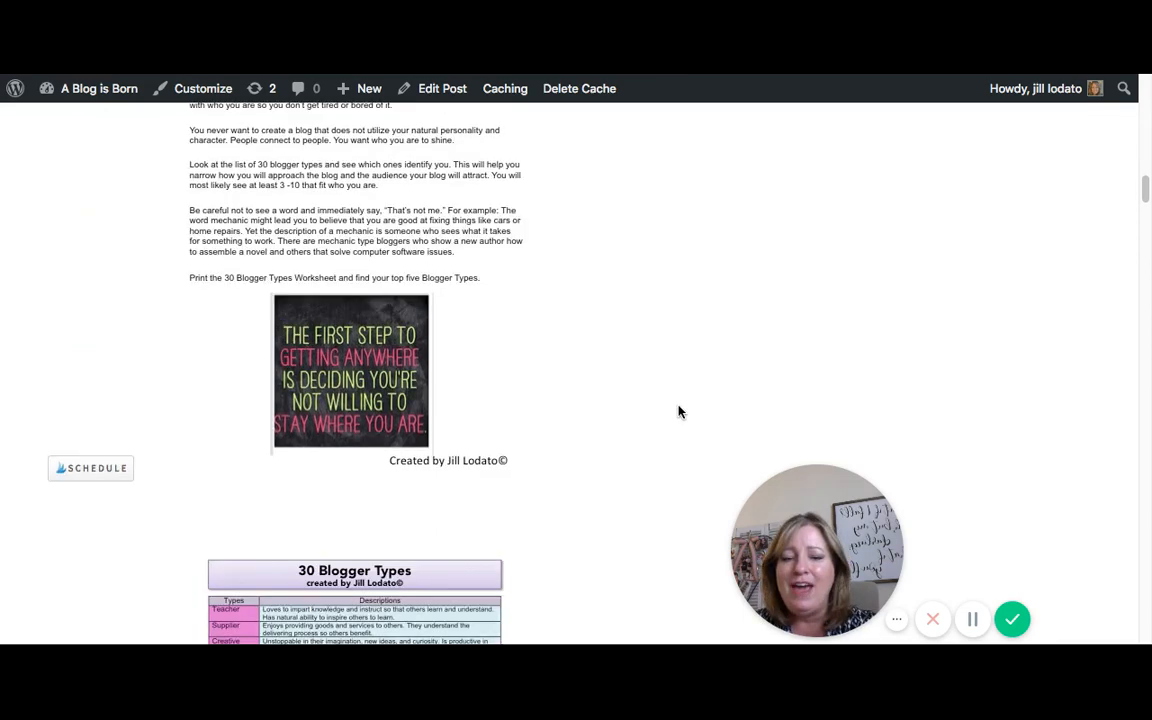
scroll(down, 3)
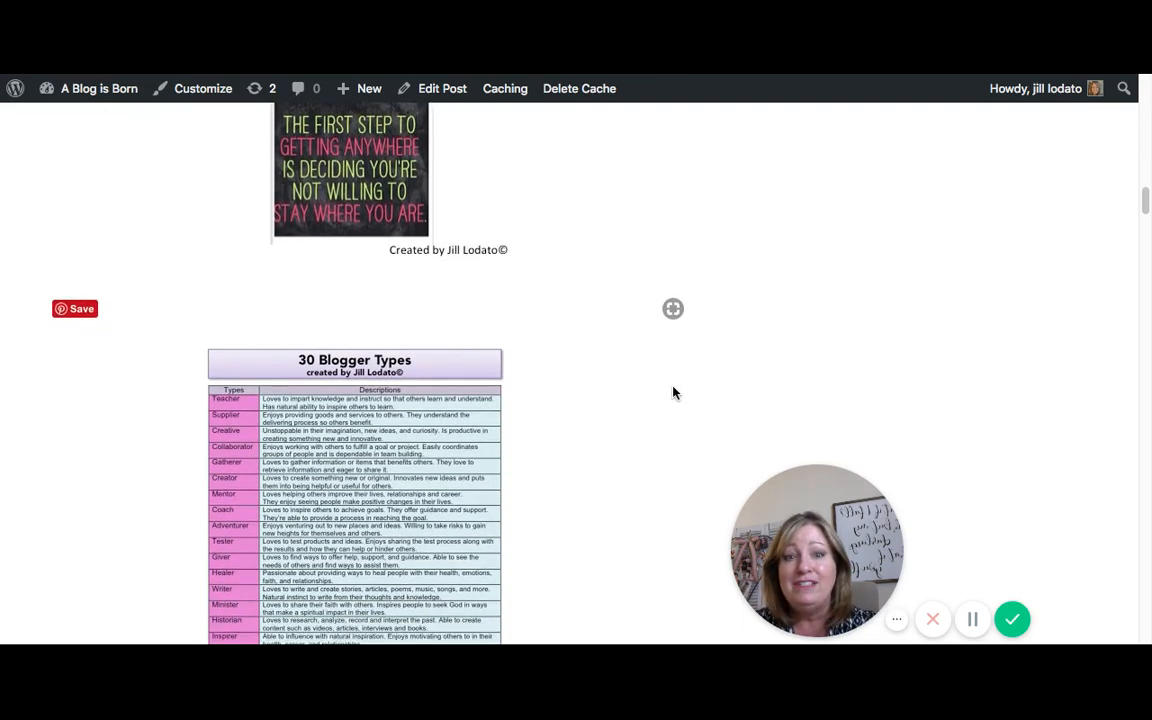
scroll(down, 3)
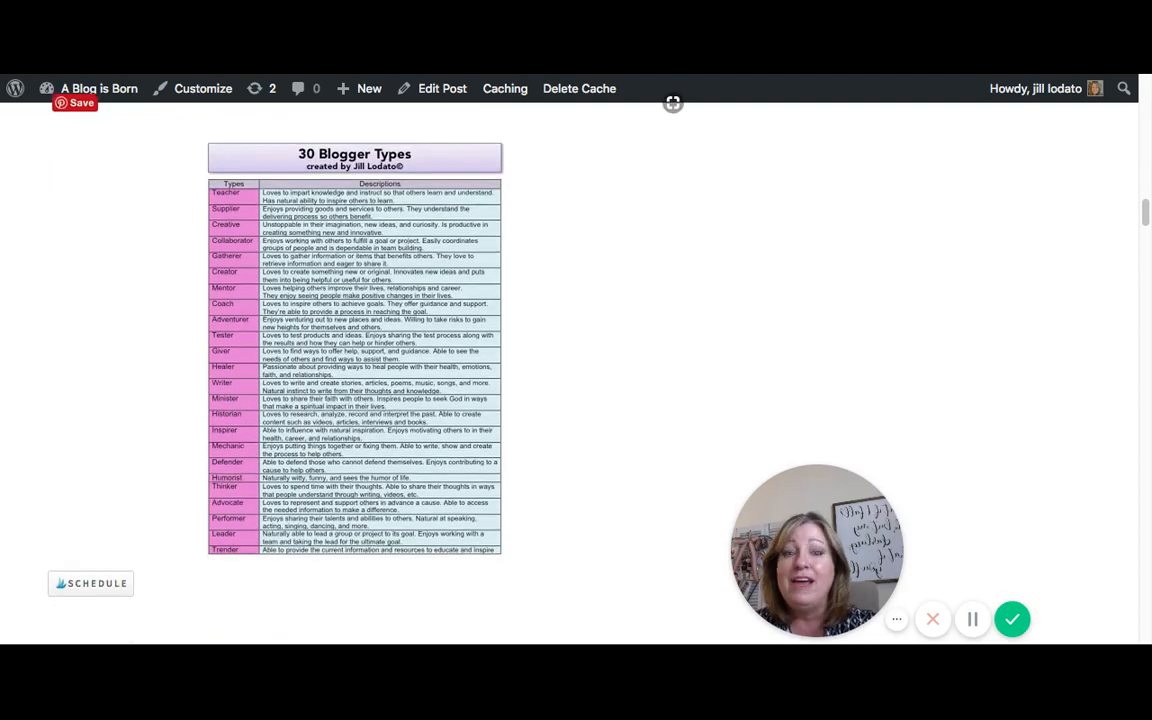
scroll(down, 3)
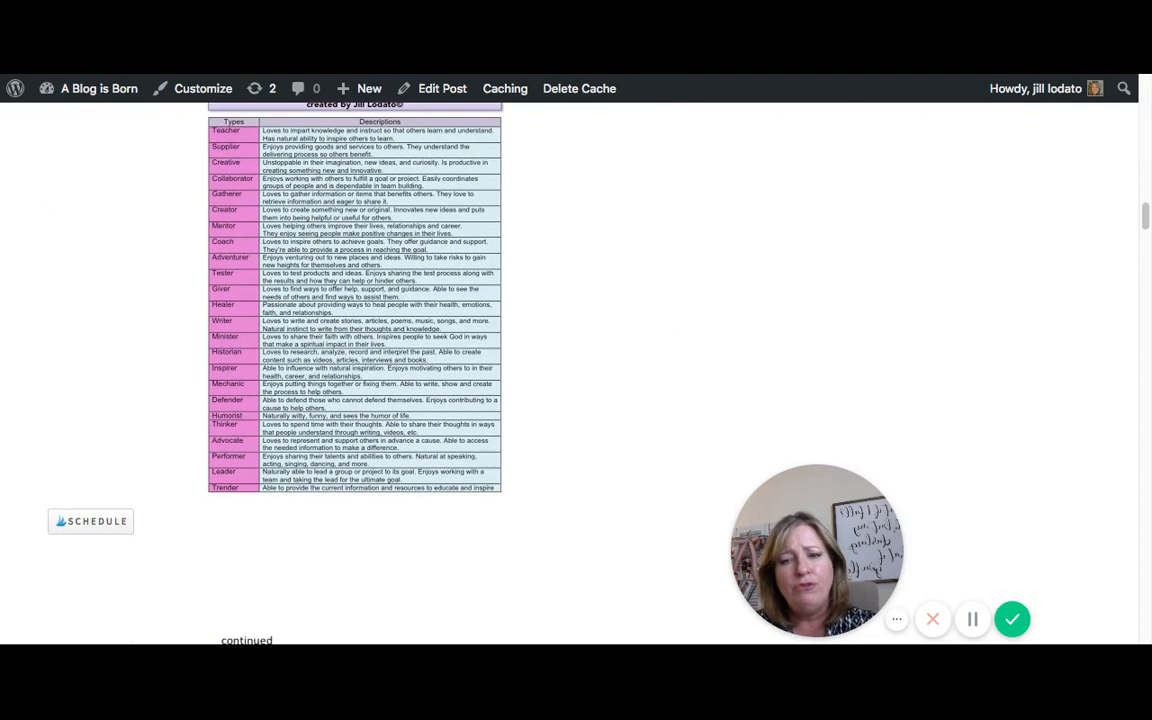
scroll(down, 3)
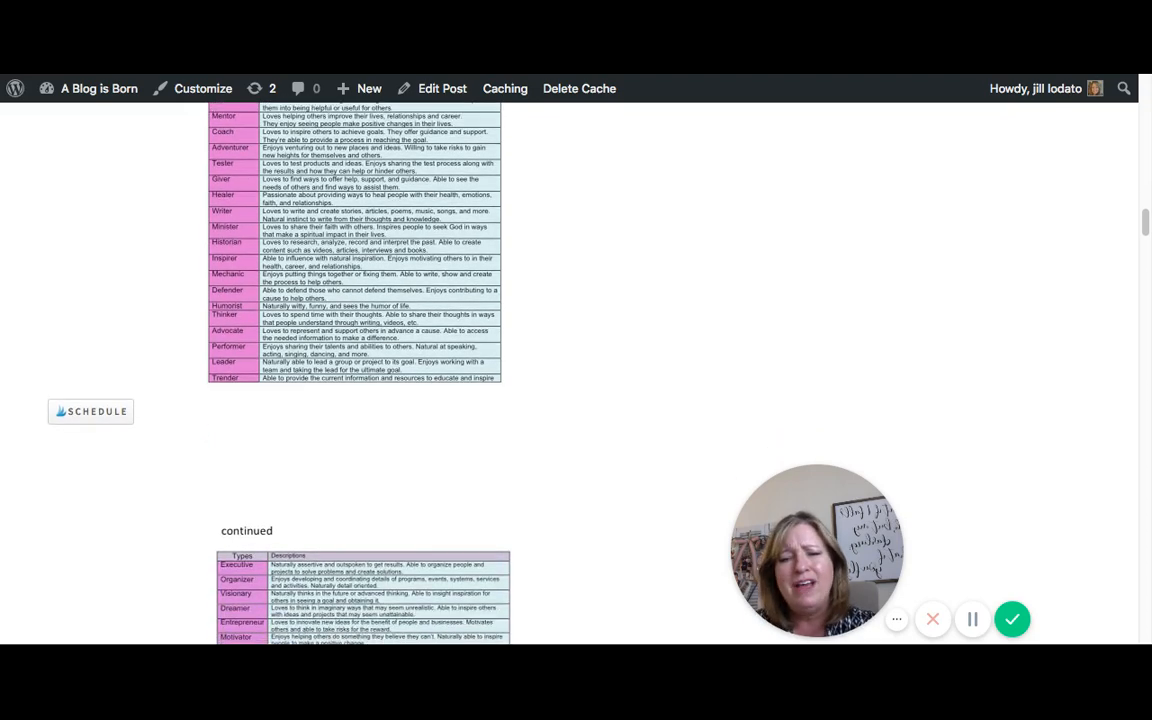
scroll(down, 3)
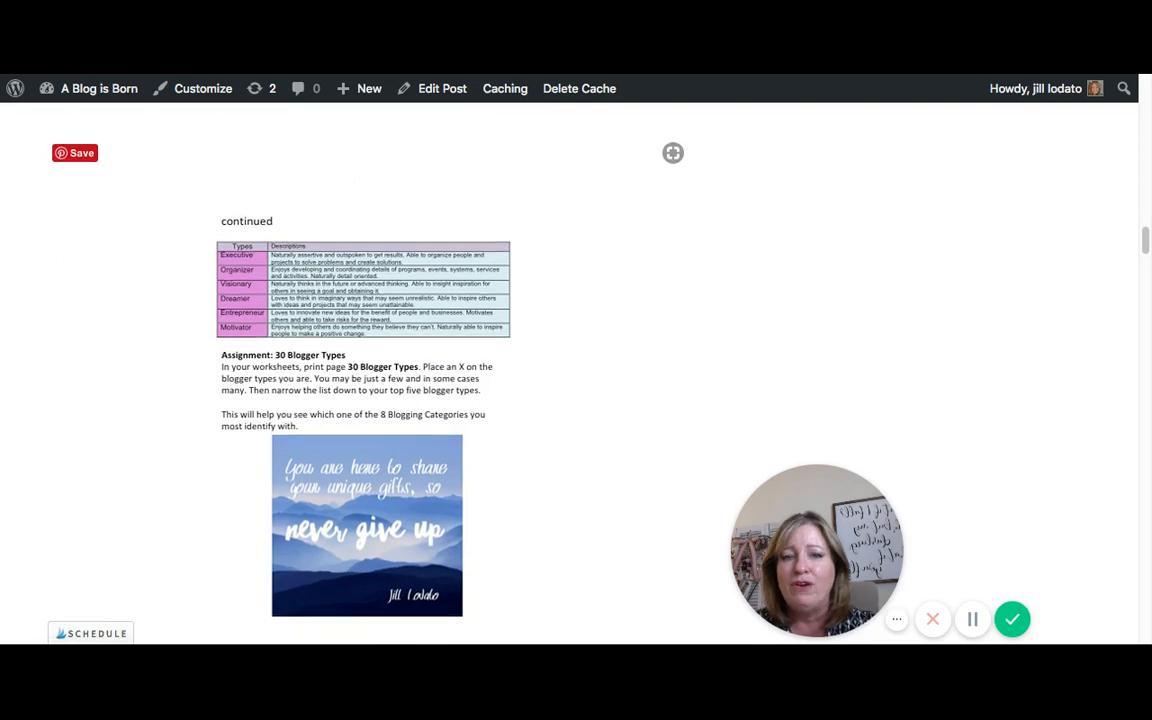
scroll(down, 3)
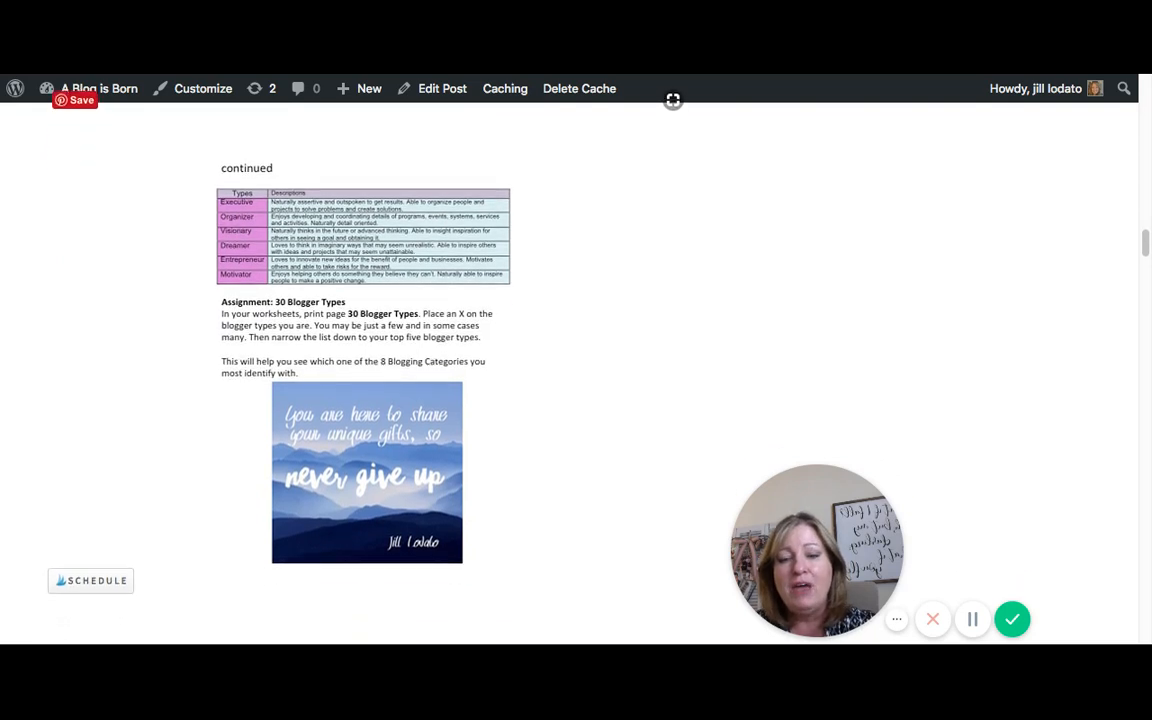
scroll(down, 3)
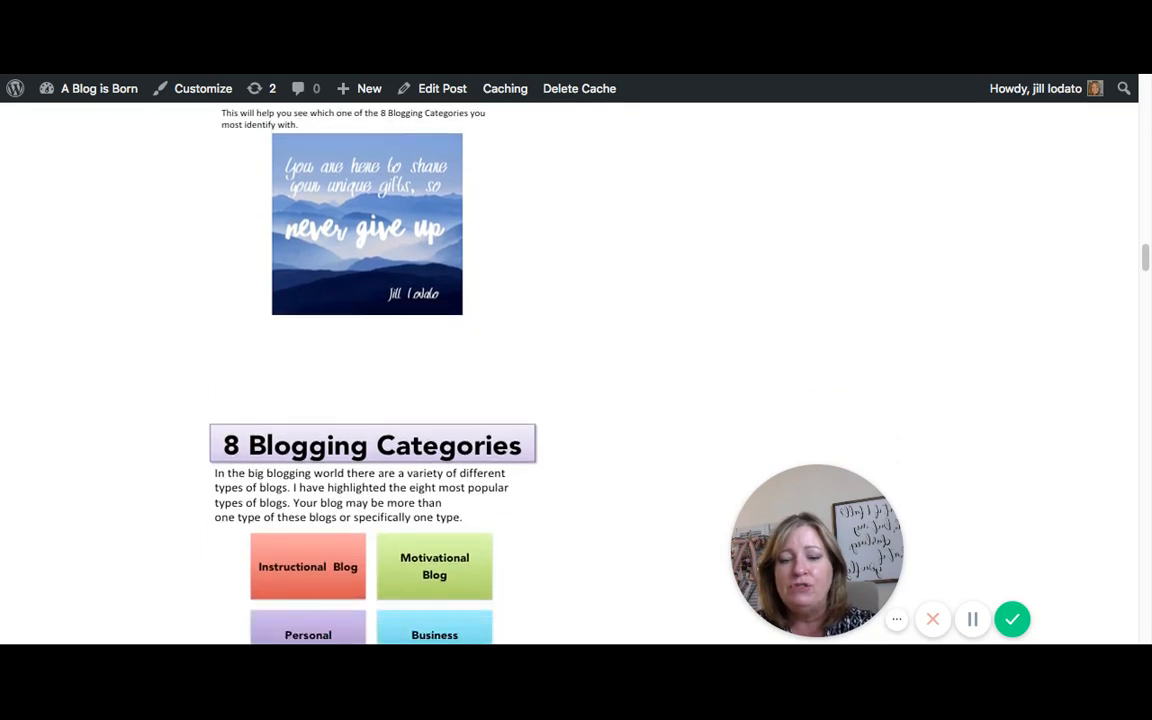
scroll(down, 3)
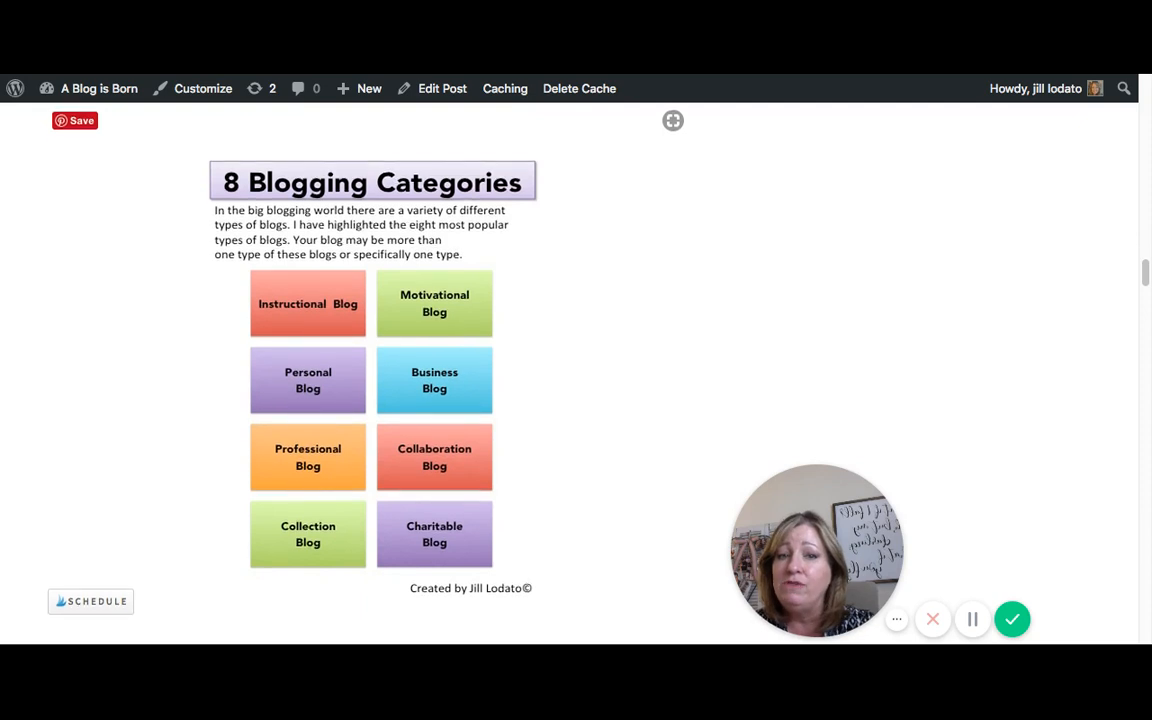
scroll(down, 3)
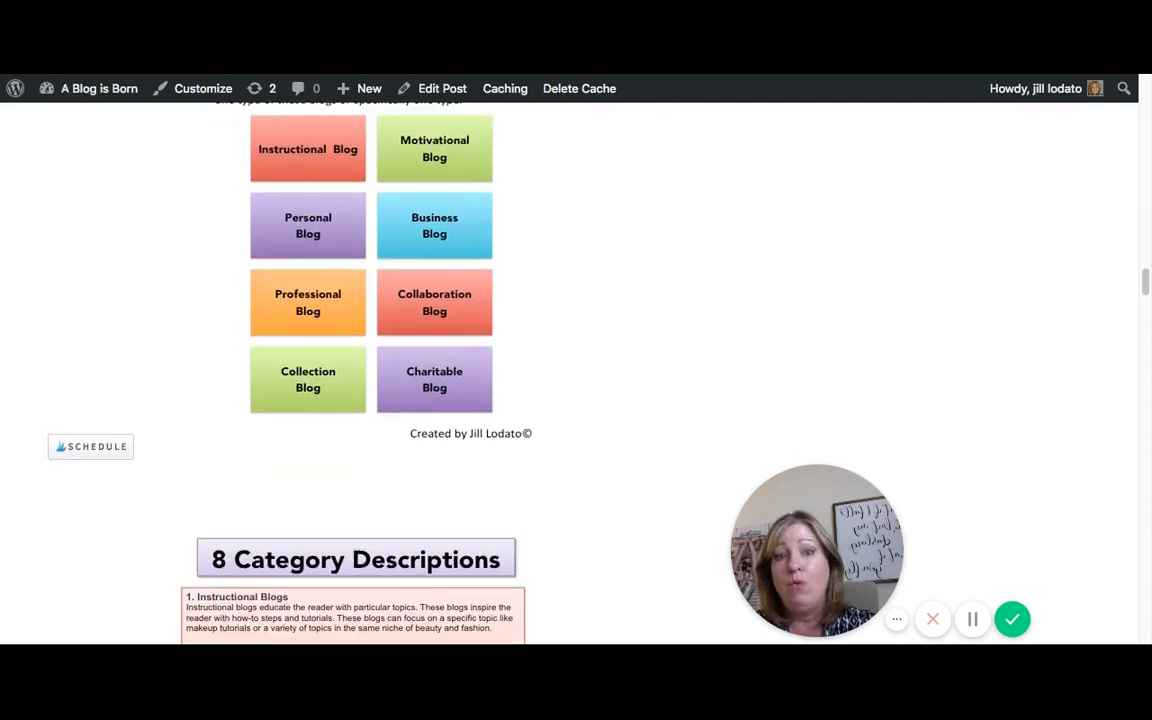
scroll(down, 3)
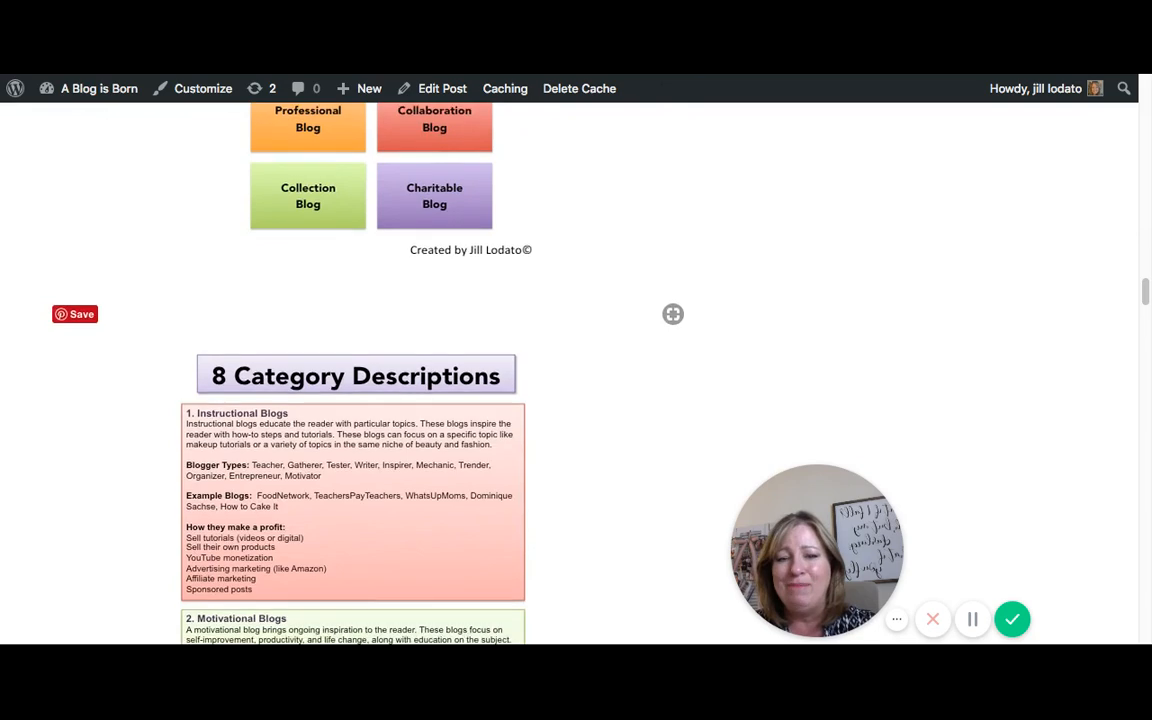
scroll(down, 3)
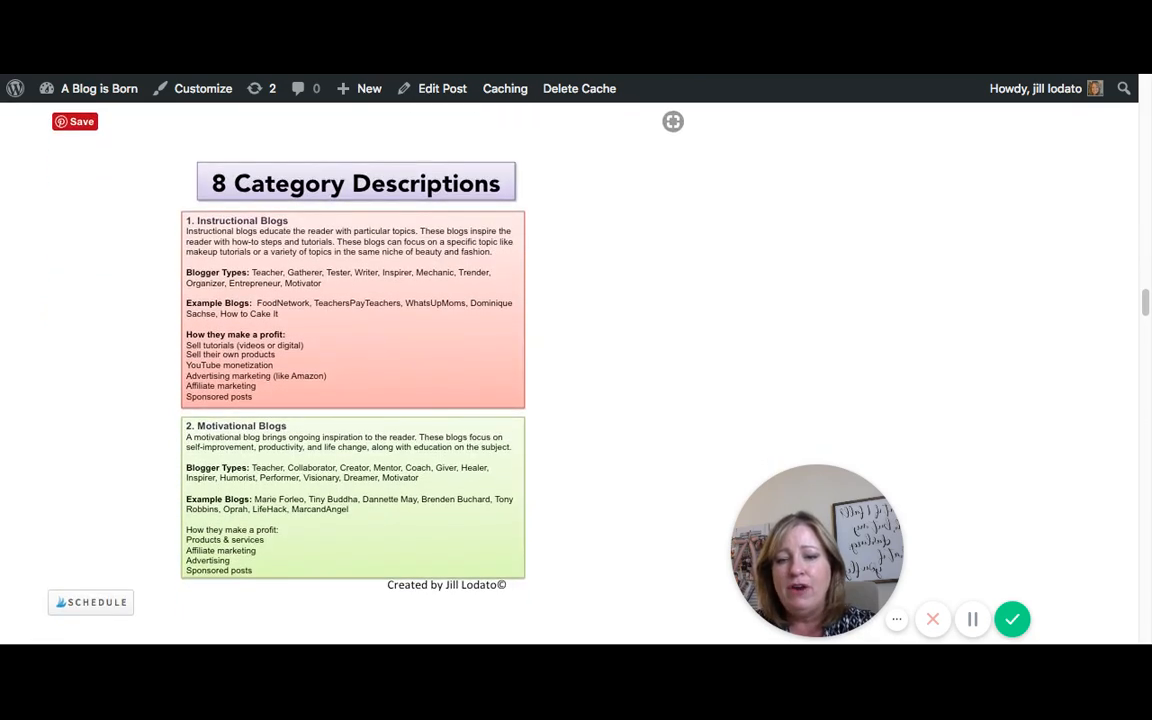
scroll(down, 3)
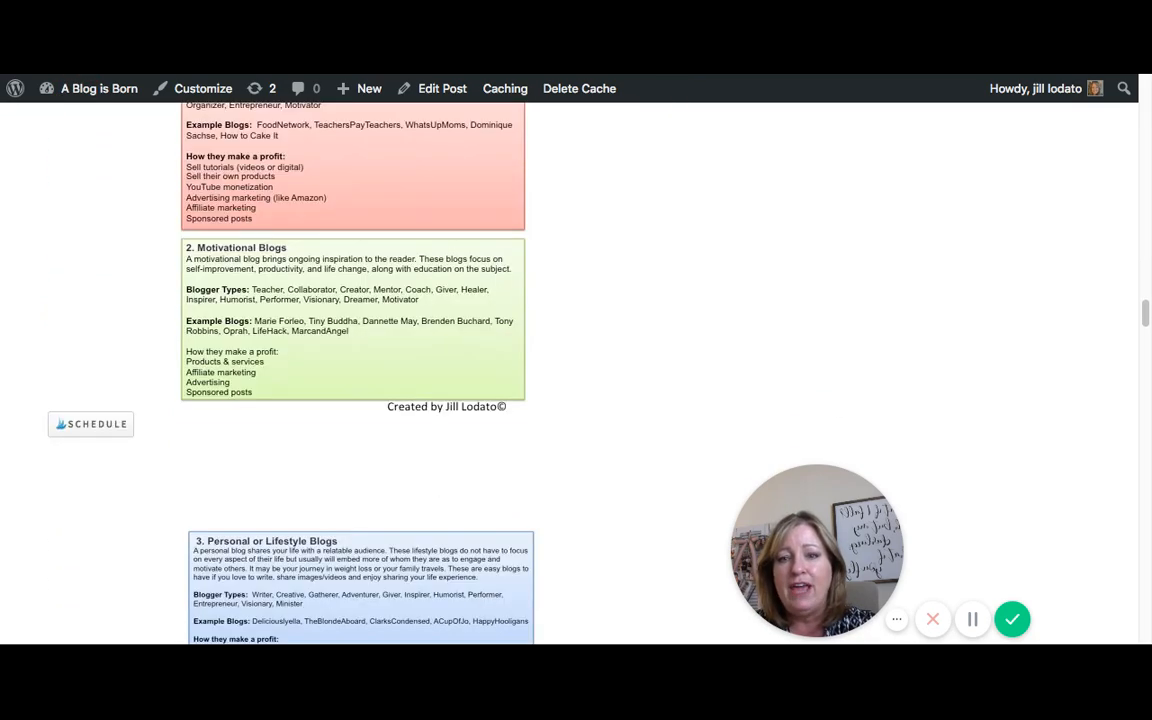
scroll(down, 3)
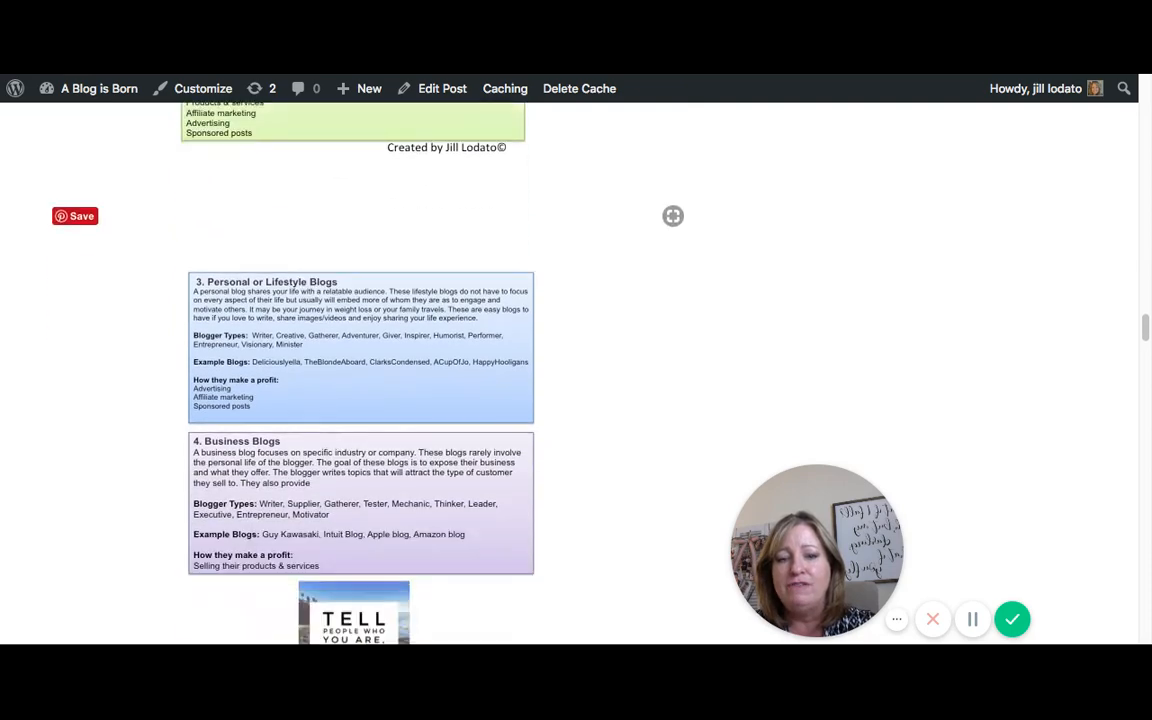
scroll(down, 3)
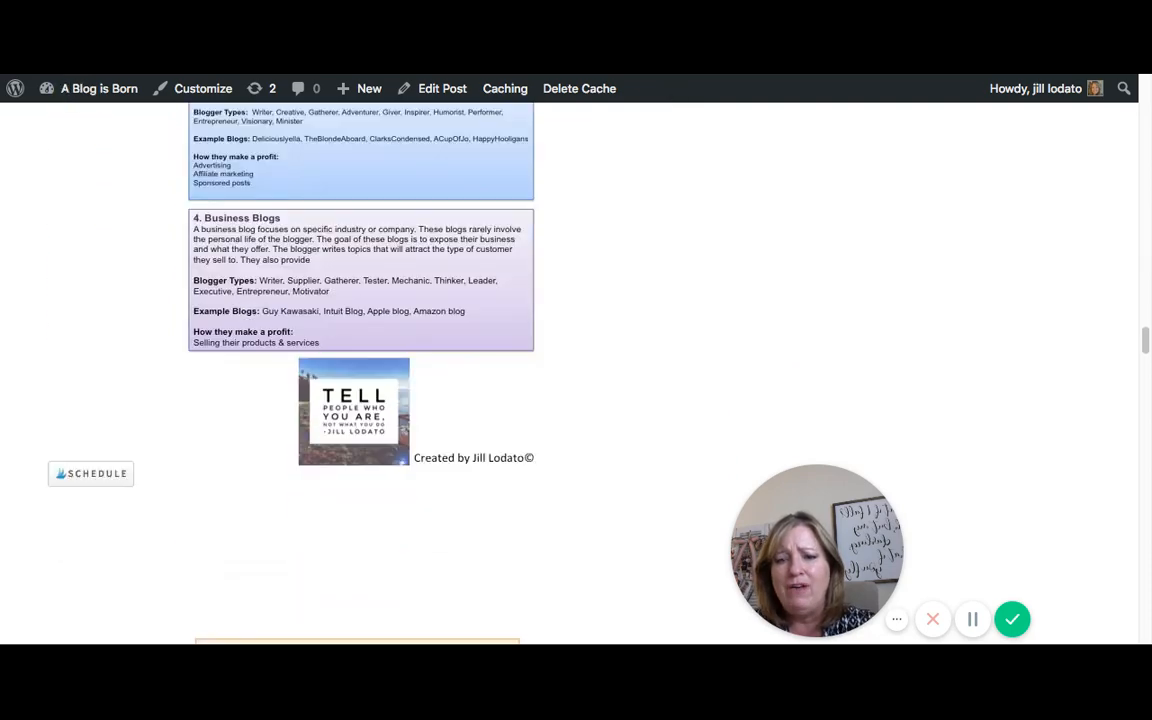
scroll(down, 3)
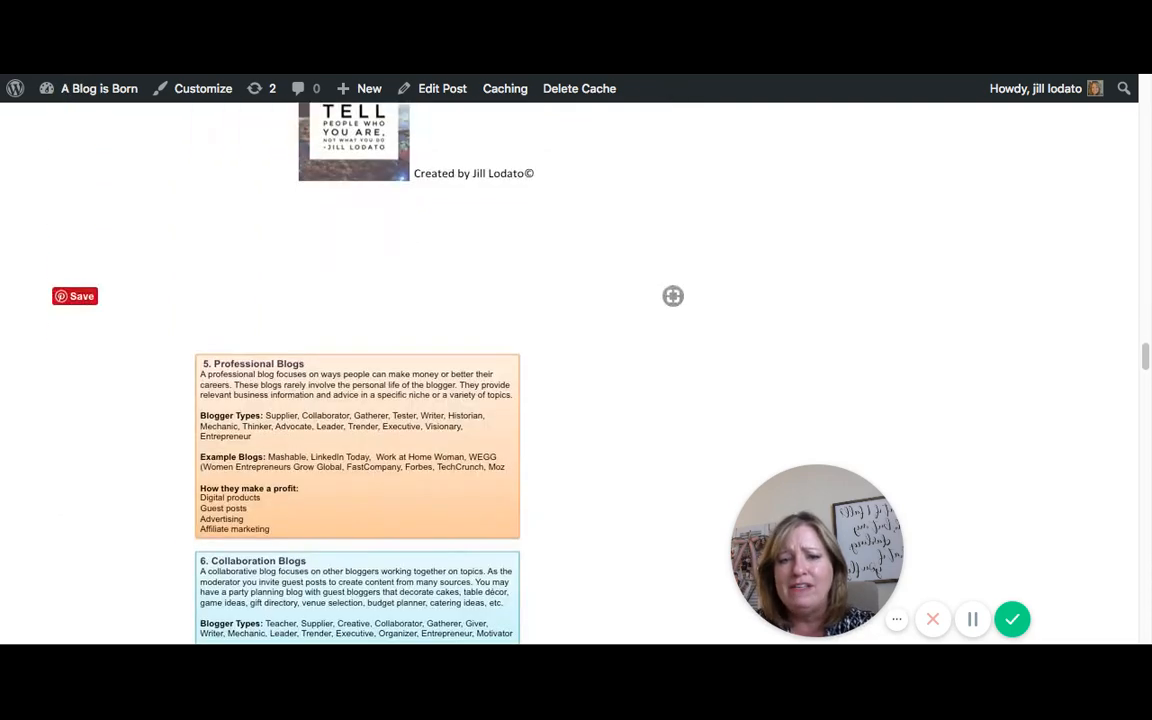
scroll(down, 3)
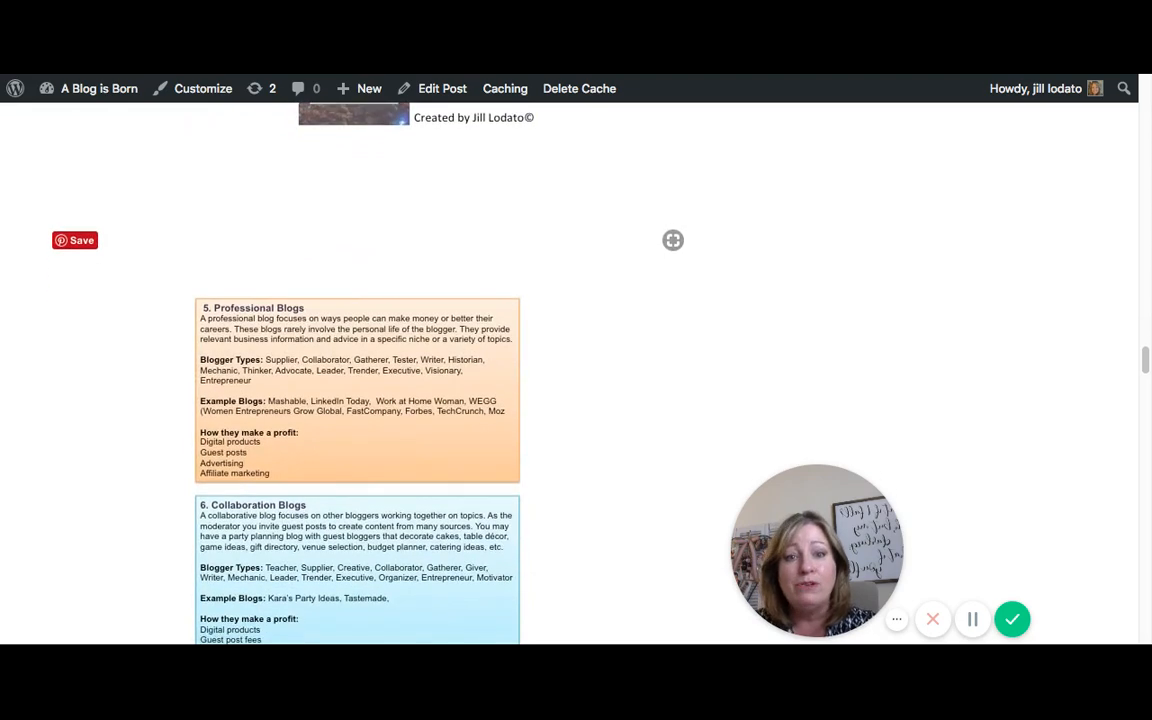
scroll(down, 3)
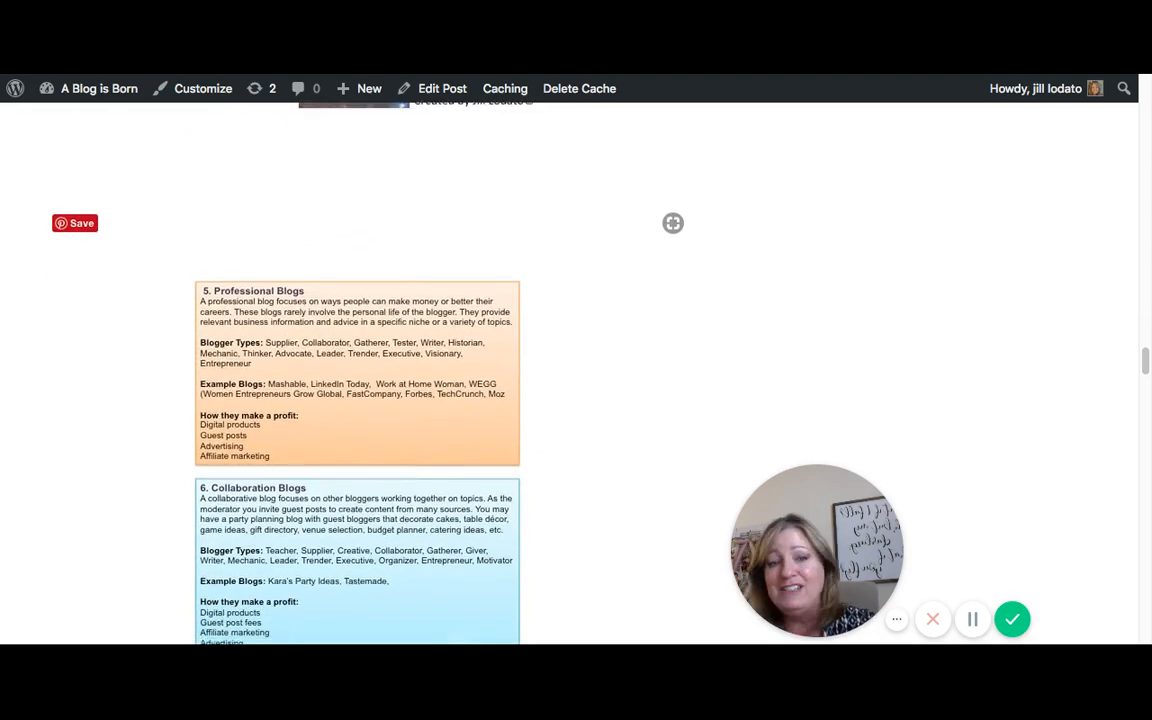
scroll(down, 3)
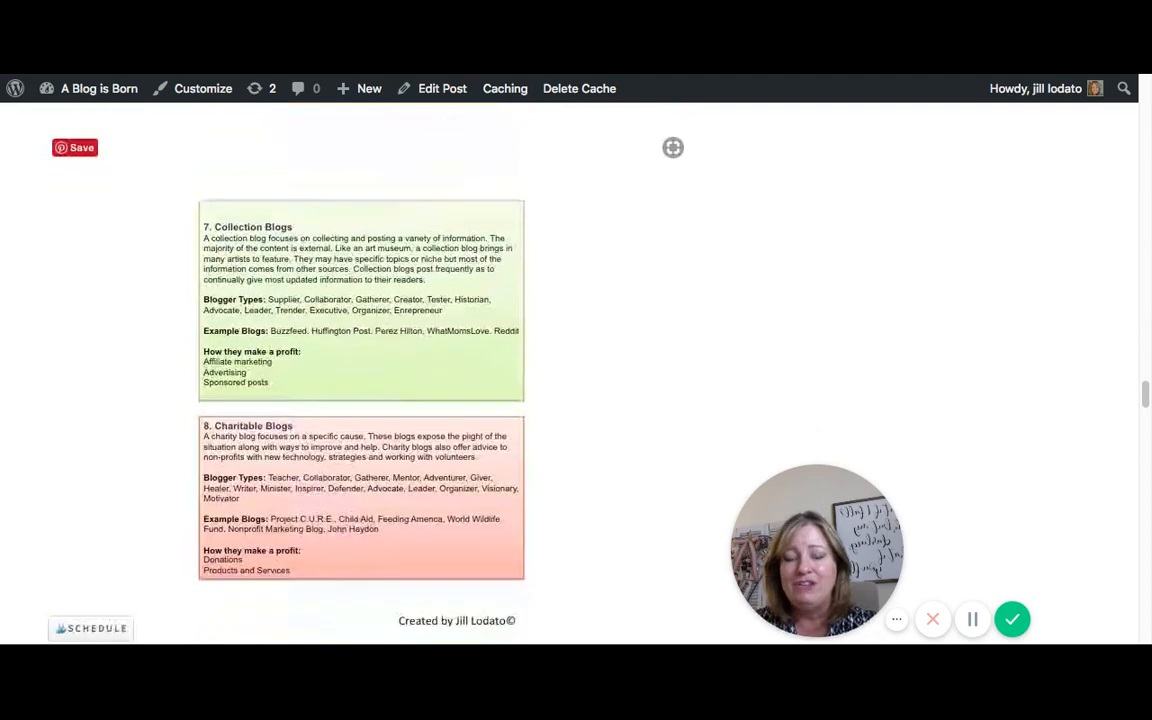
scroll(down, 3)
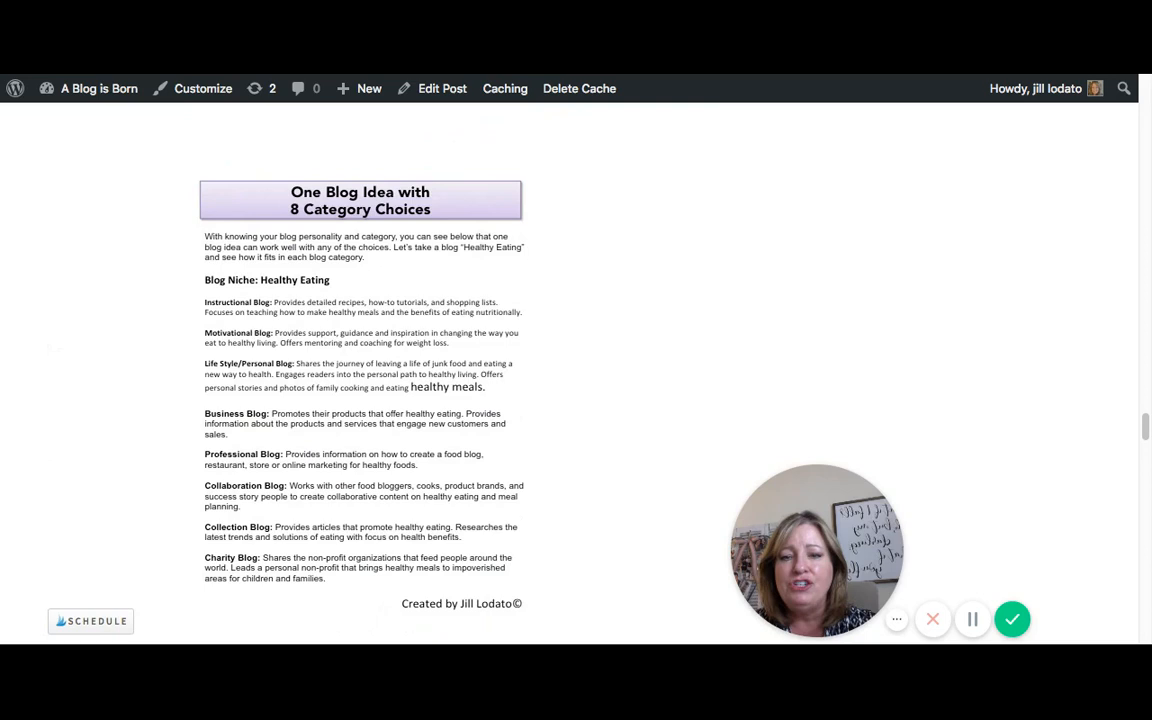
scroll(down, 3)
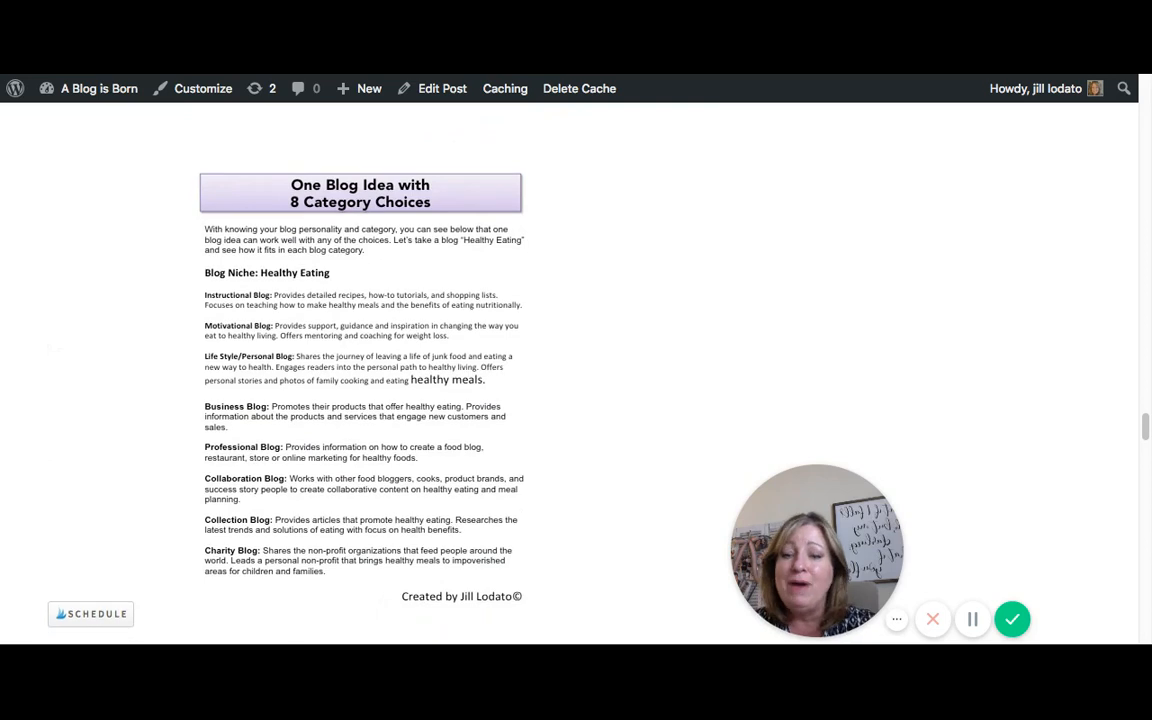
scroll(down, 3)
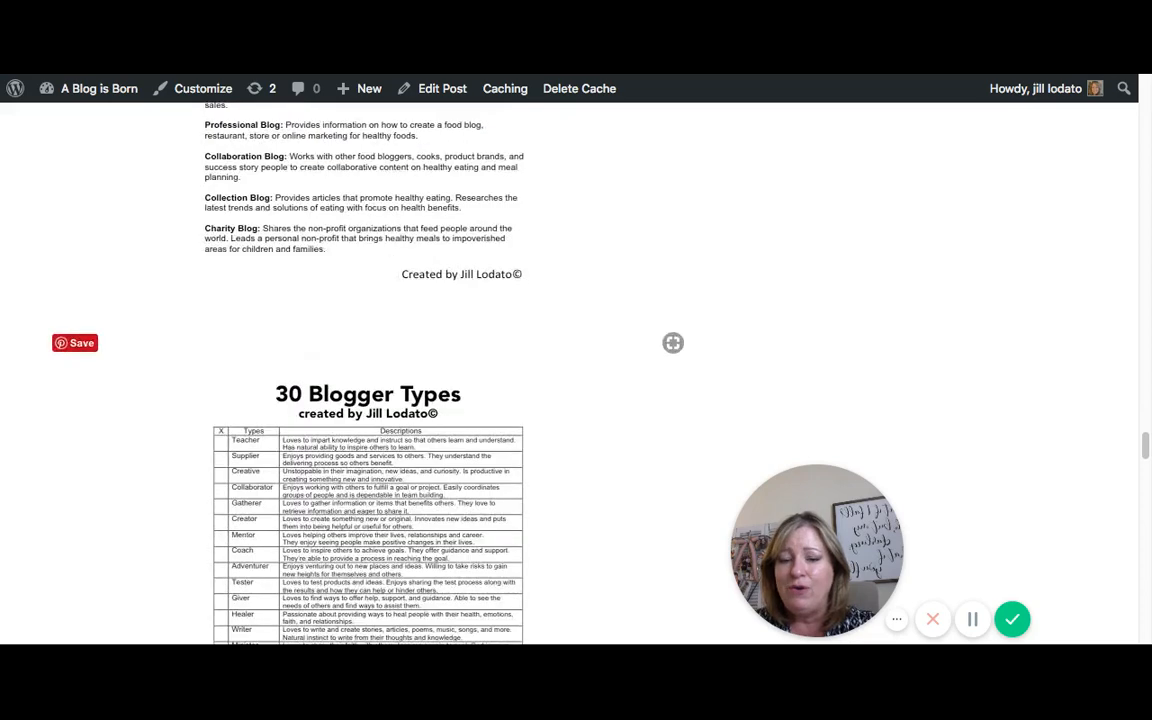
scroll(down, 3)
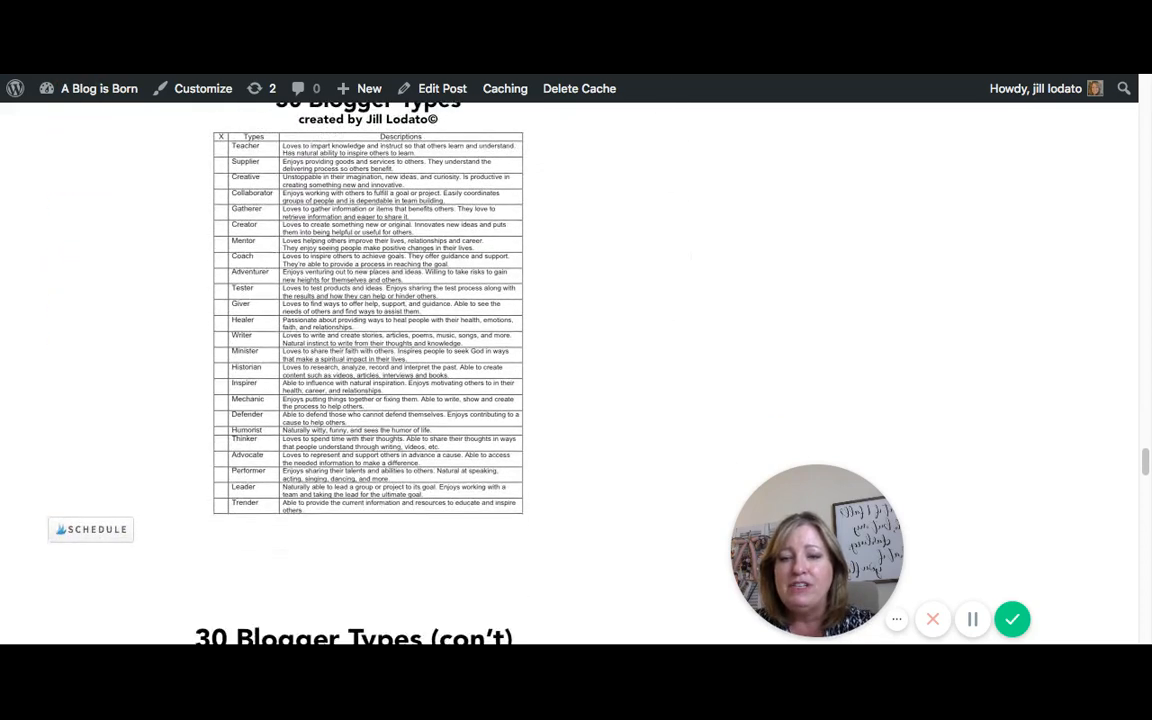
scroll(down, 3)
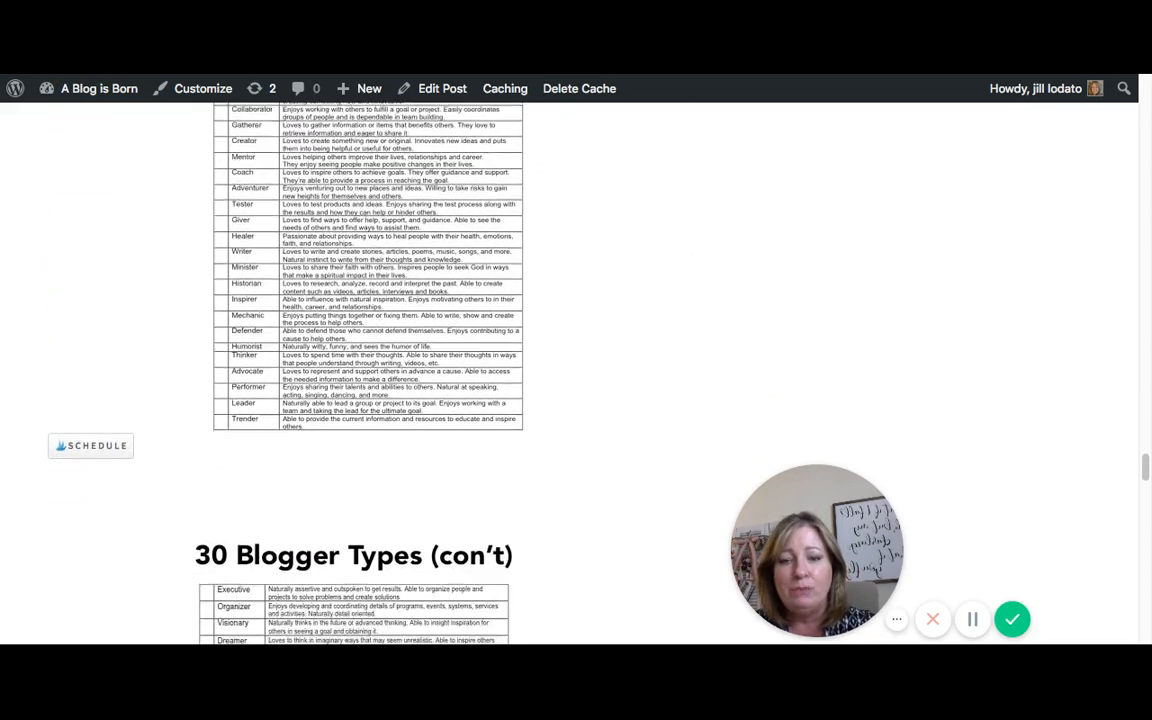
scroll(down, 3)
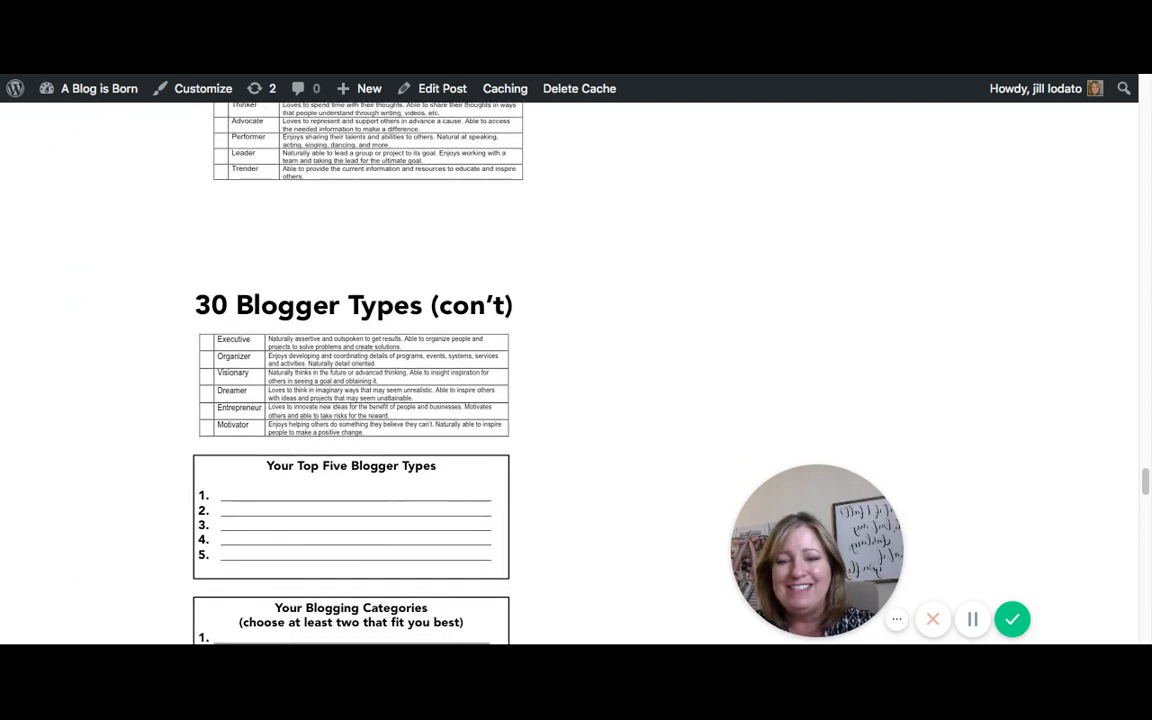
scroll(down, 3)
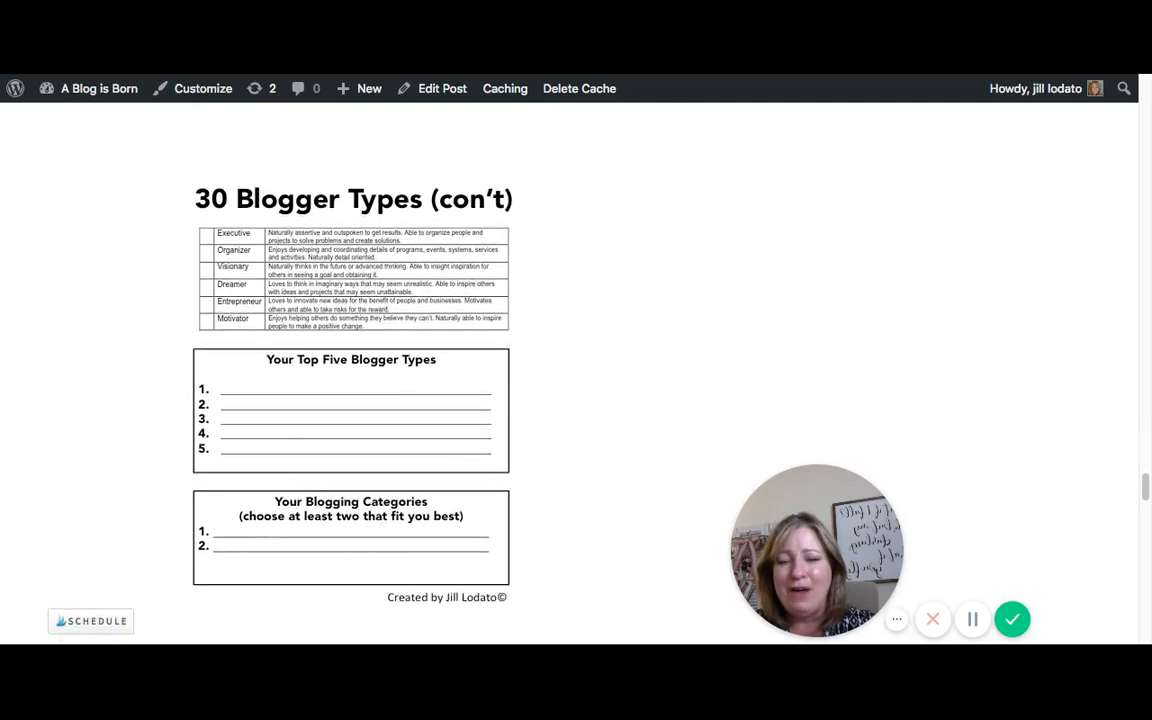
scroll(down, 3)
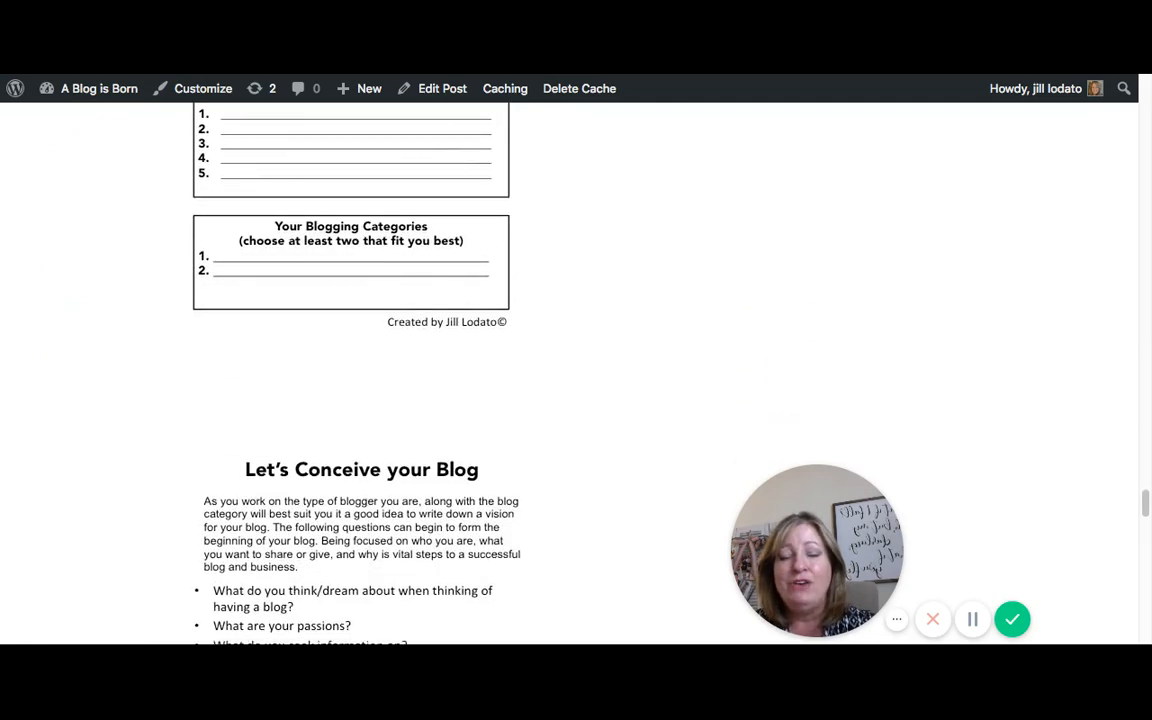
scroll(down, 3)
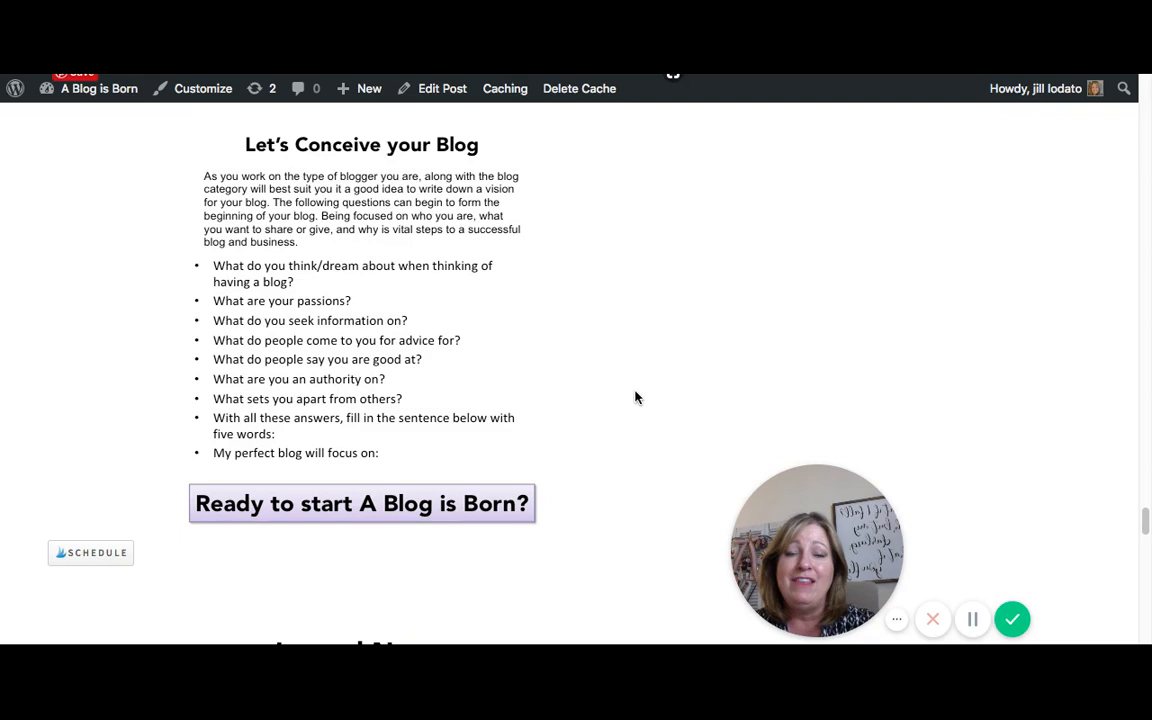
scroll(down, 3)
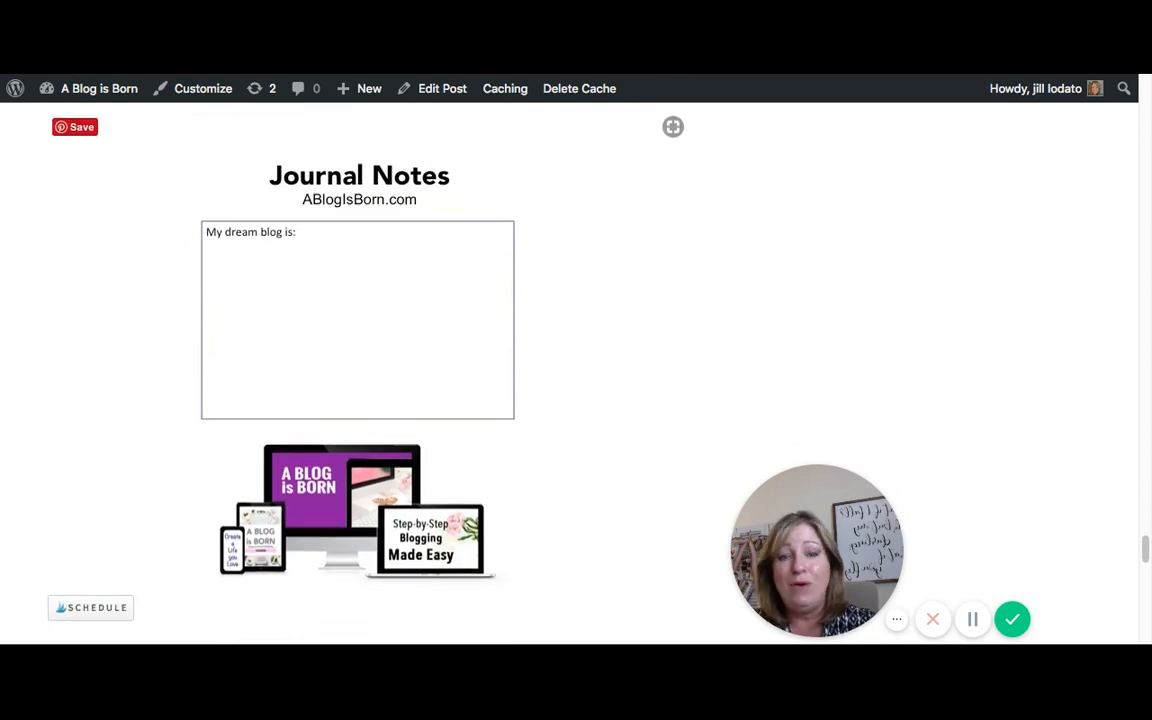
scroll(down, 3)
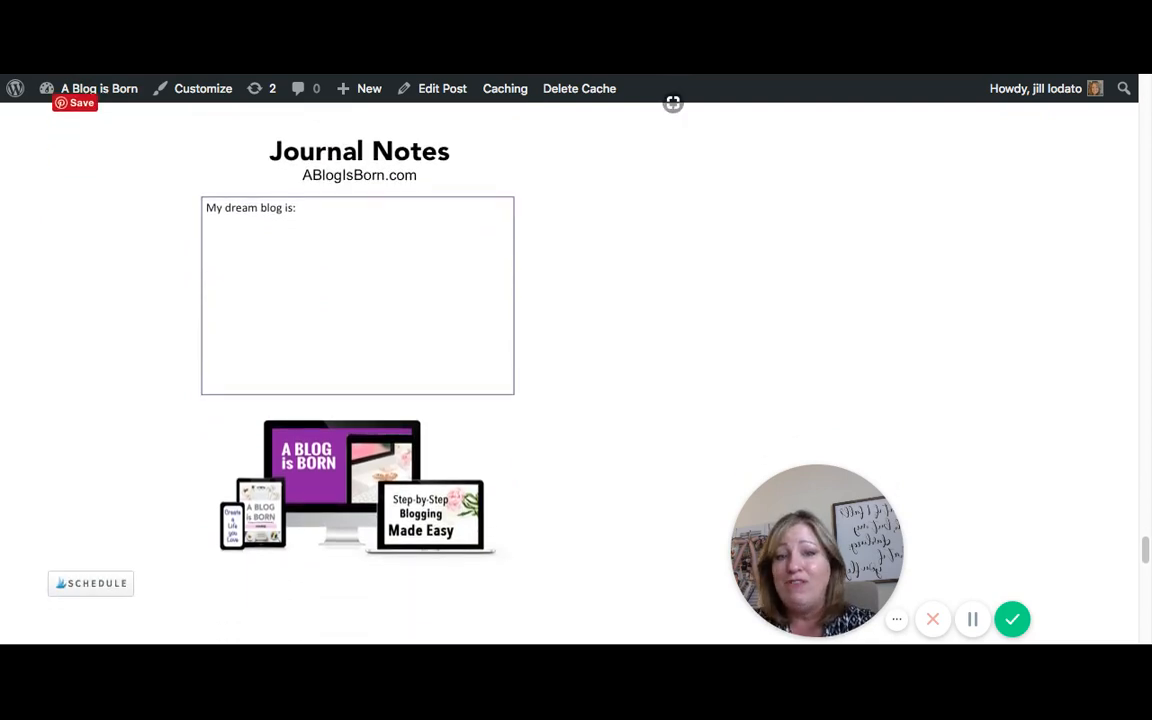